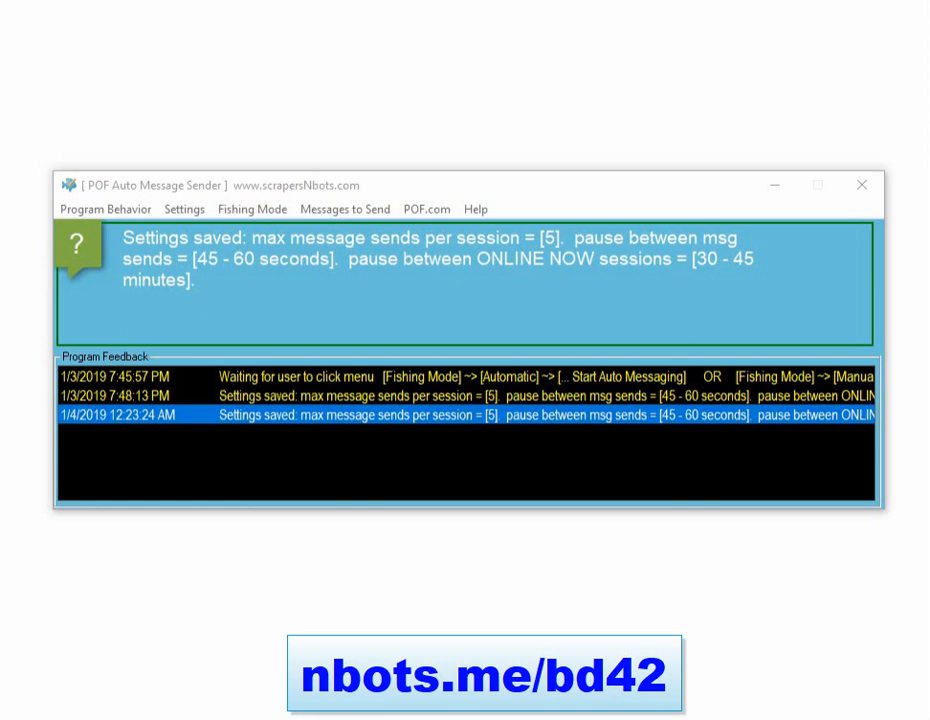
mouse_move(304, 604)
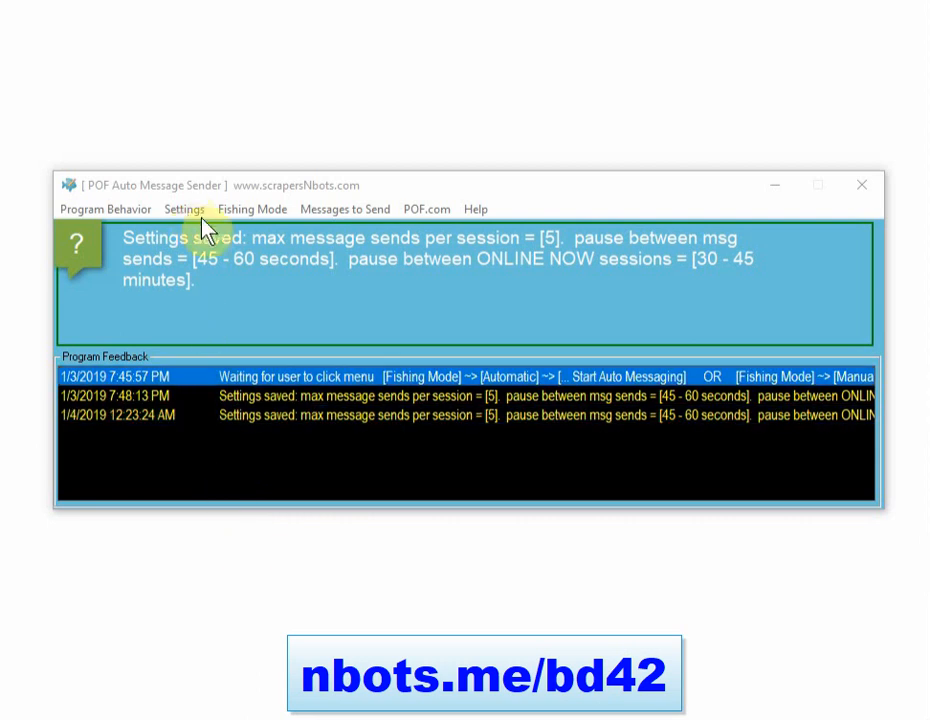
Step: Bring up the Important Program Settings dialog from the Settings menu
left_click(184, 210)
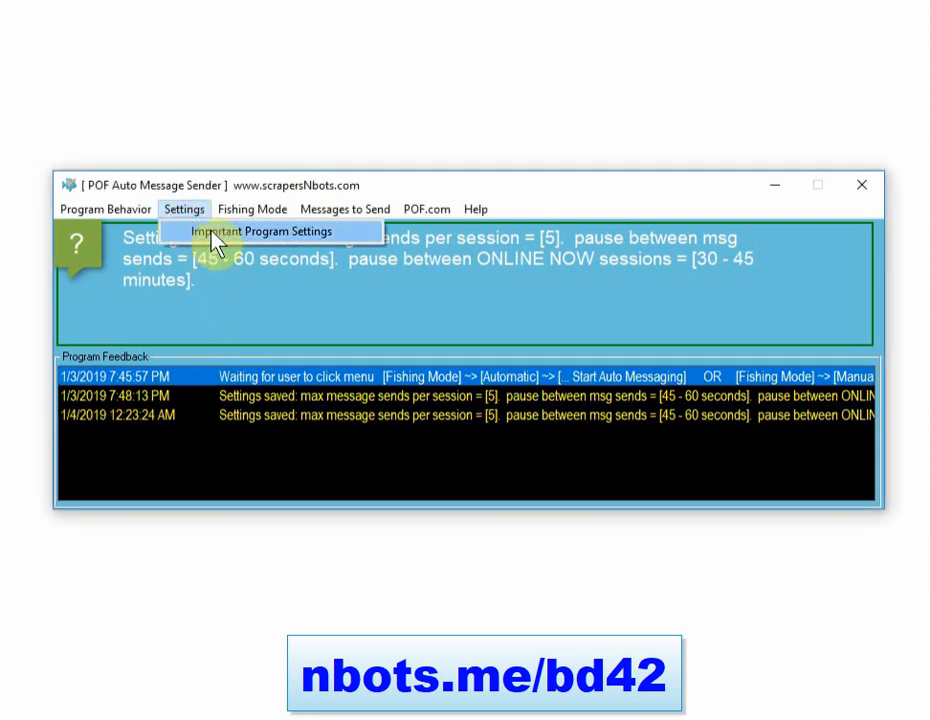
left_click(264, 232)
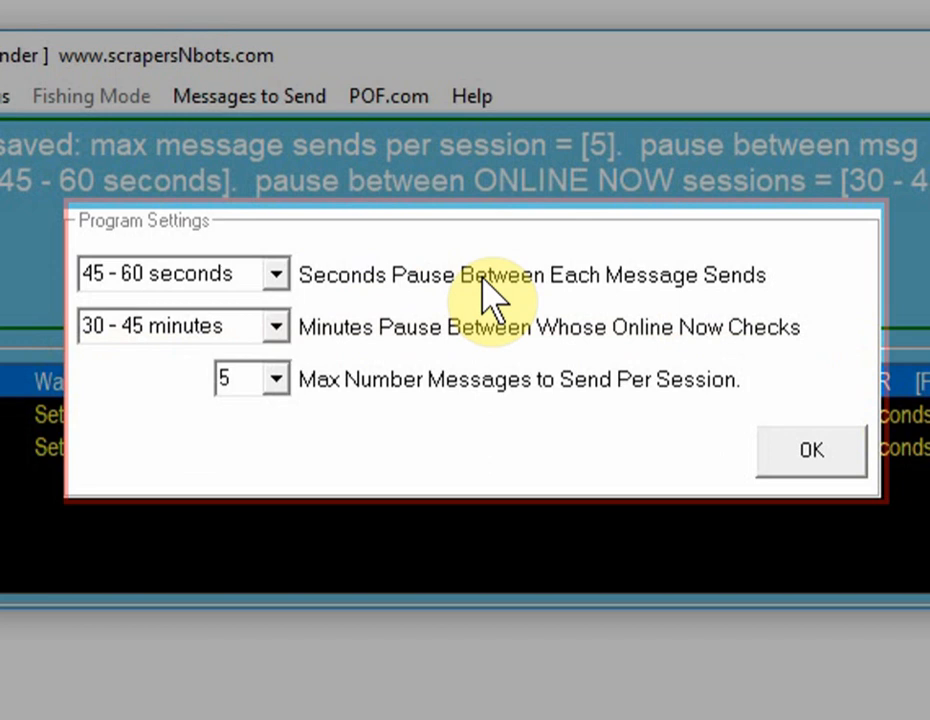
Step: Choose a 45–60 second message pause, 20–30 minute online-now checks and 5 messages per session
left_click(276, 272)
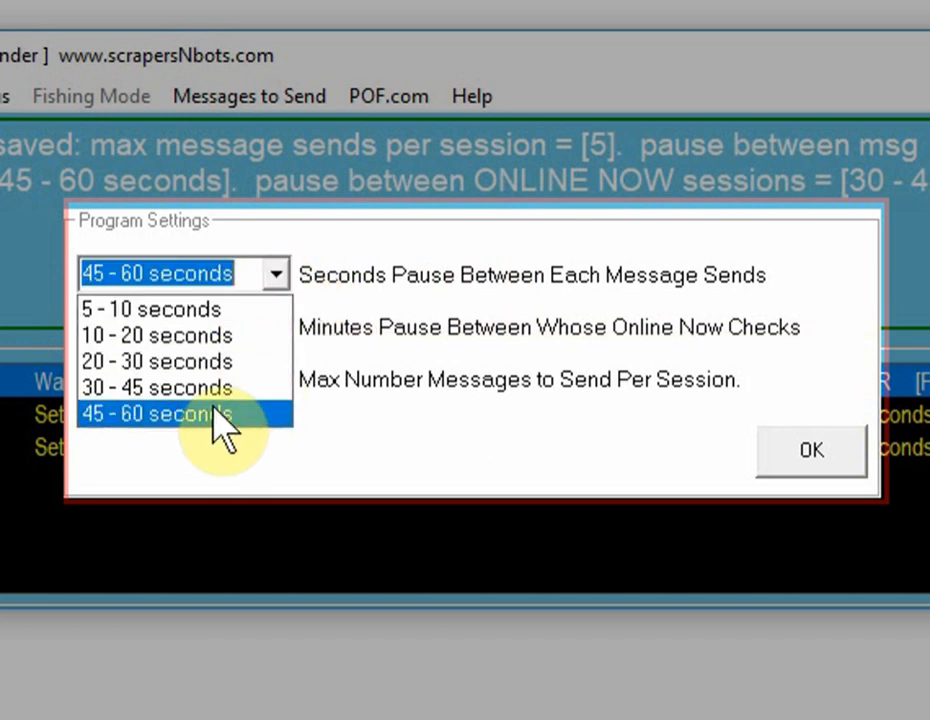
left_click(156, 414)
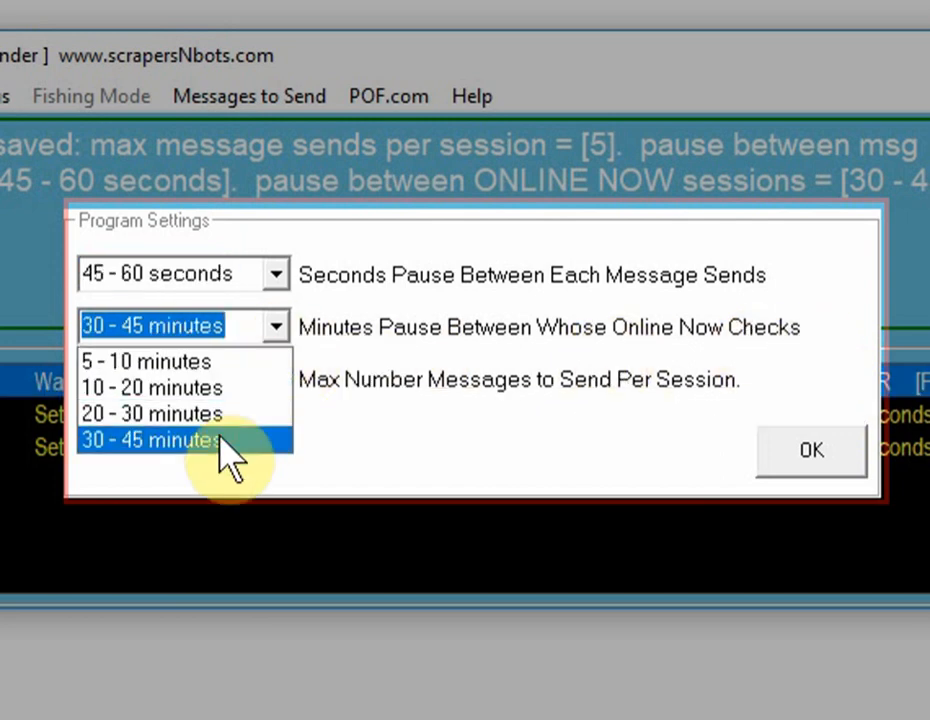
left_click(152, 440)
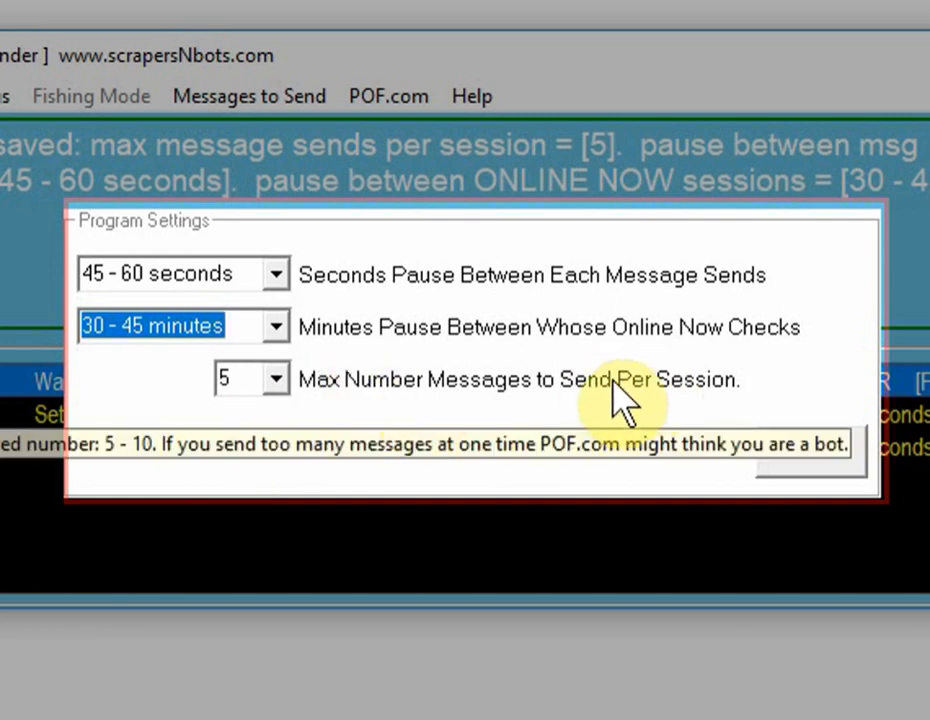
left_click(276, 378)
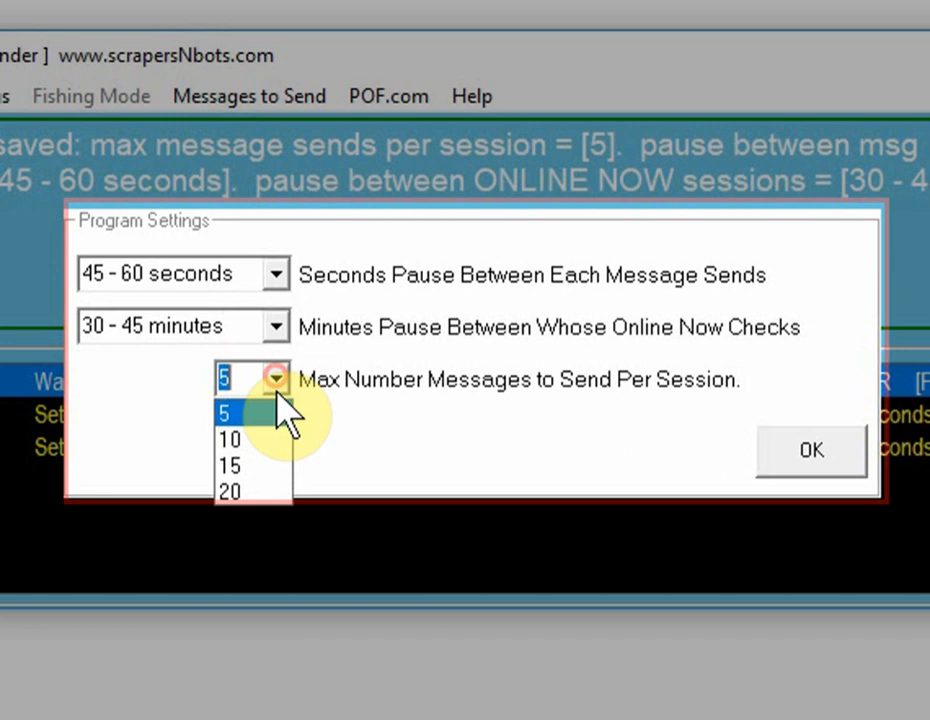
left_click(228, 414)
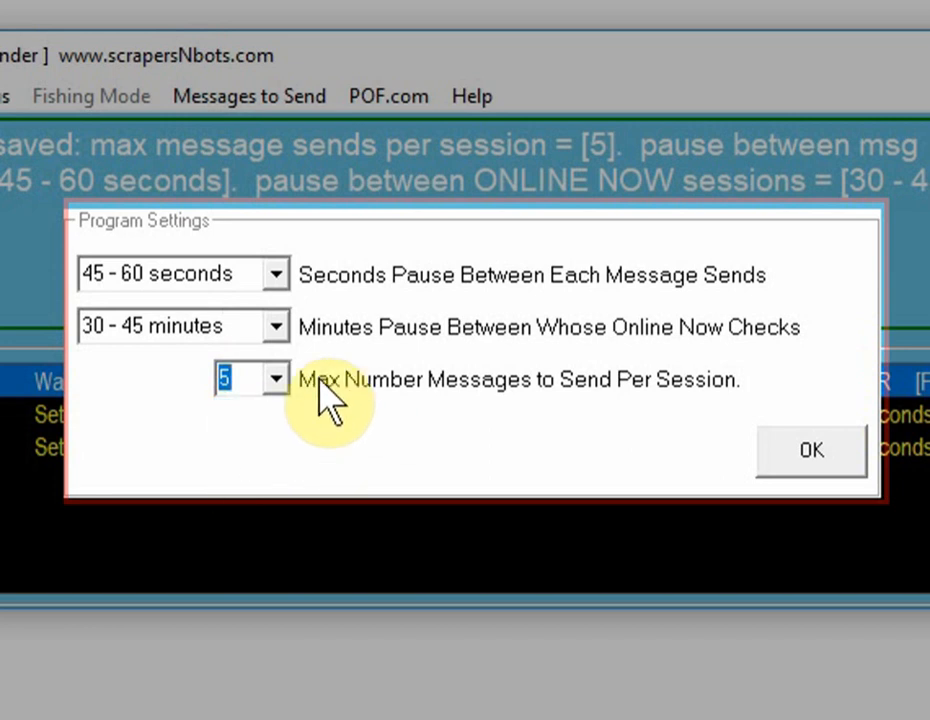
Step: Reconfirm the 45–60 second message pause and save the program settings
type("20")
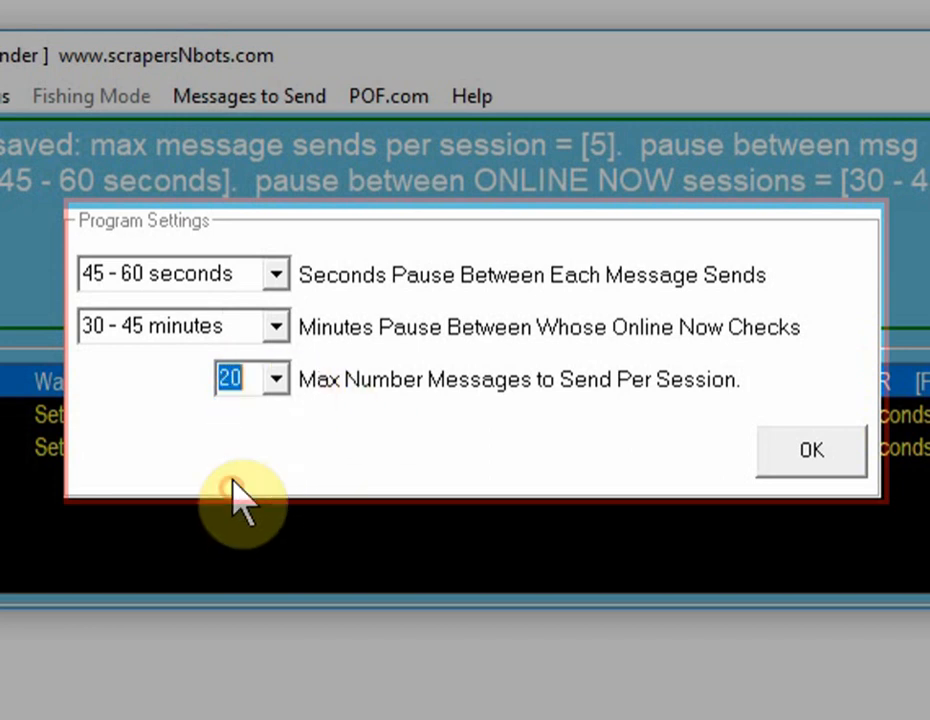
left_click(276, 272)
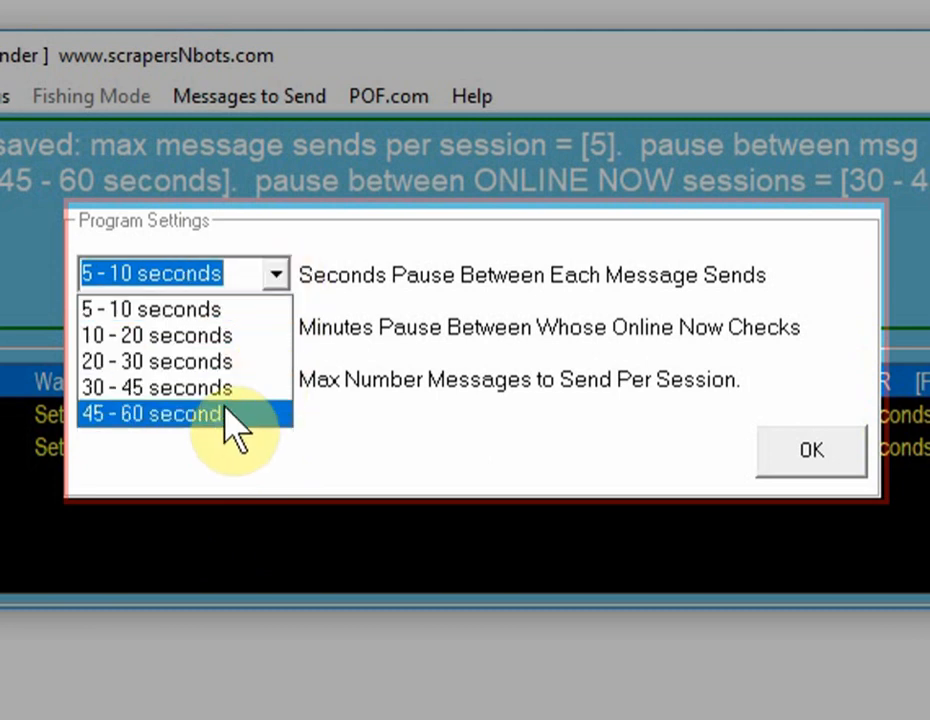
left_click(152, 414)
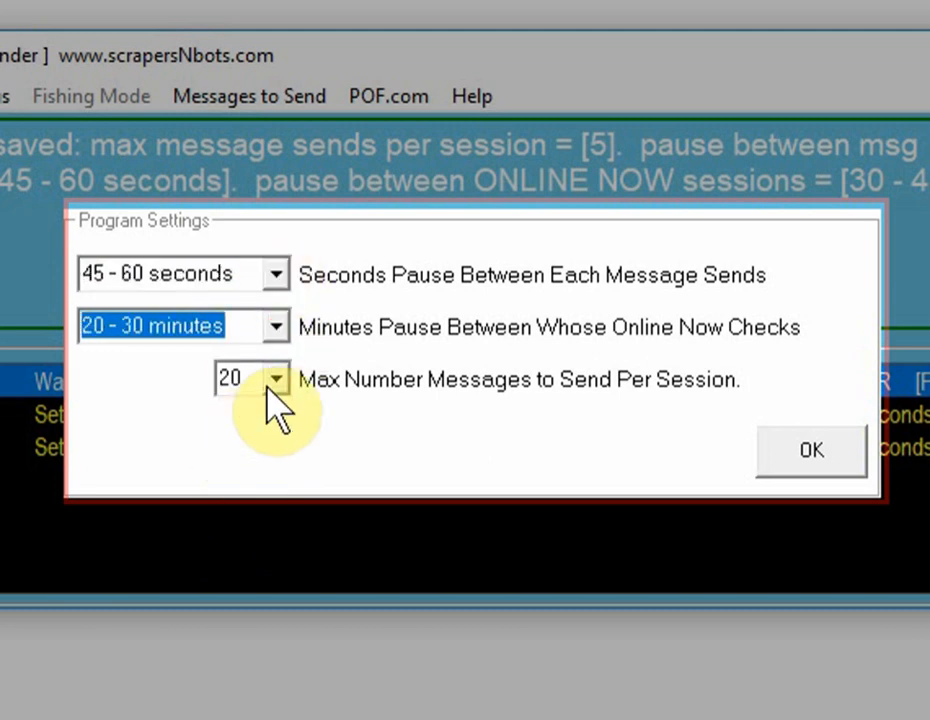
left_click(812, 450)
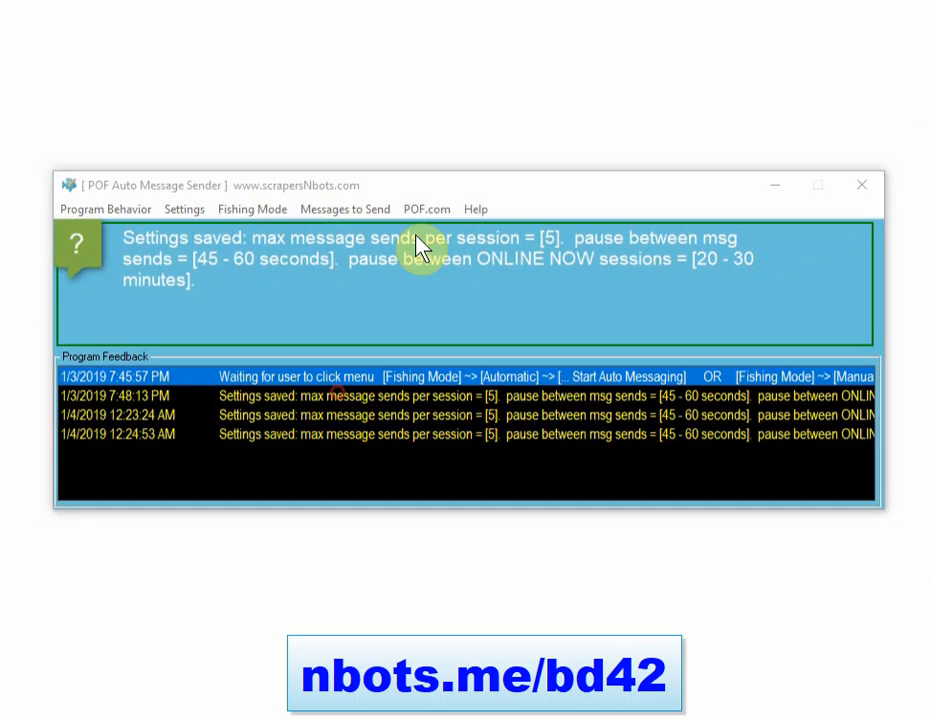
Step: Bring up the custom message editor from the Messages to Send menu
left_click(344, 210)
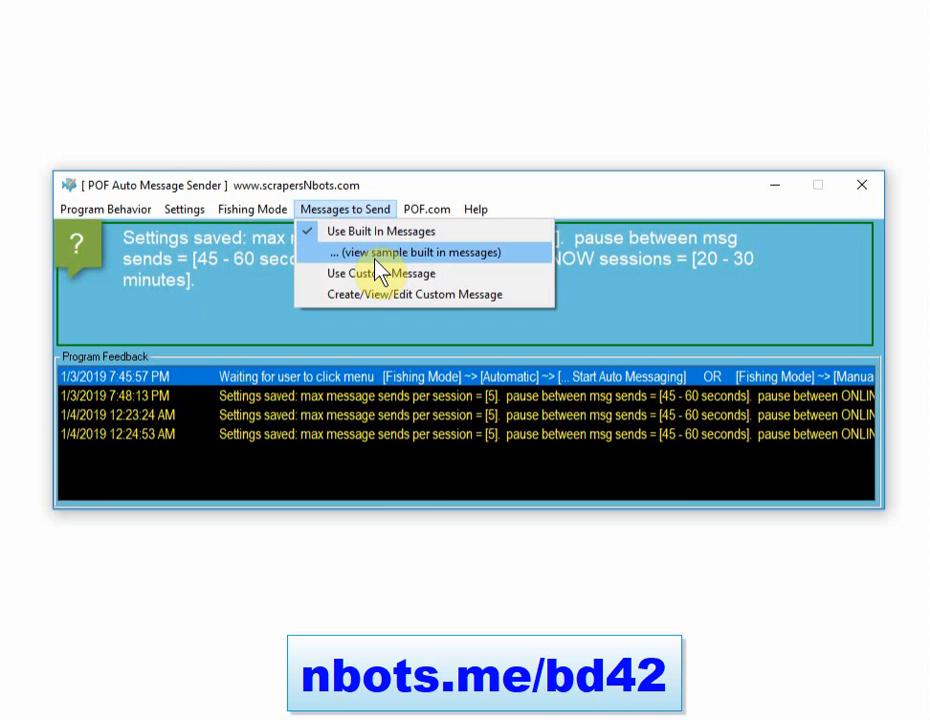
left_click(420, 292)
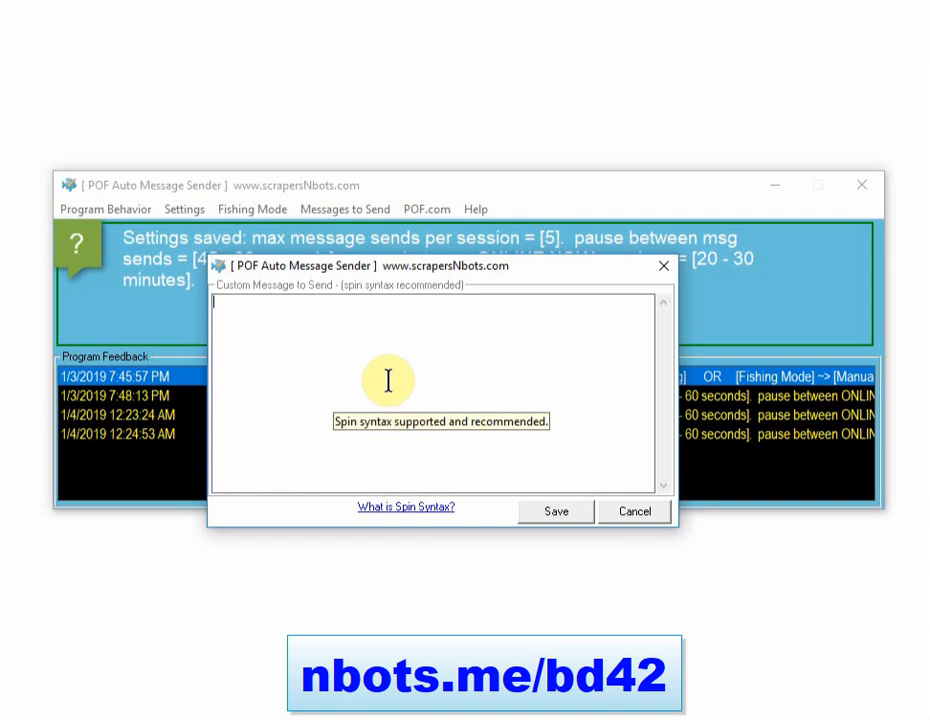
mouse_move(424, 404)
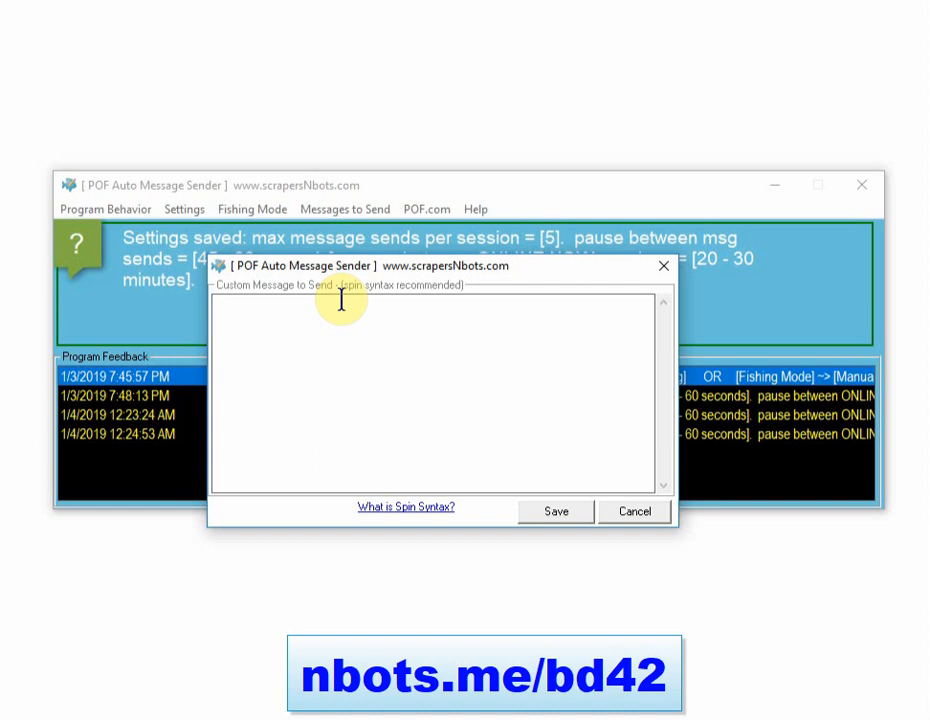
type("webaddress dot com")
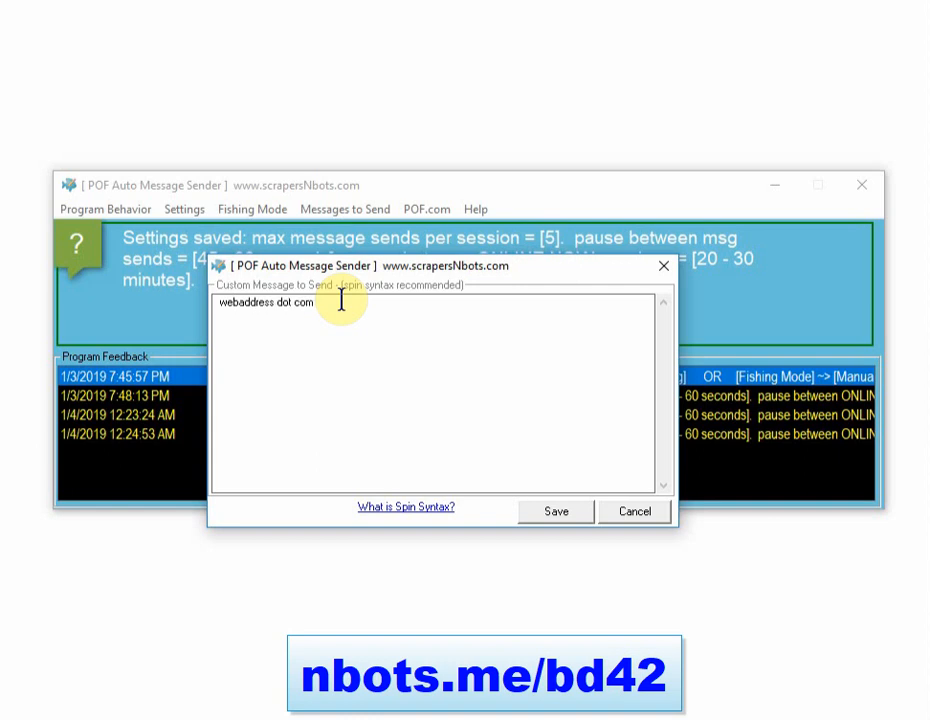
type("http://www.we")
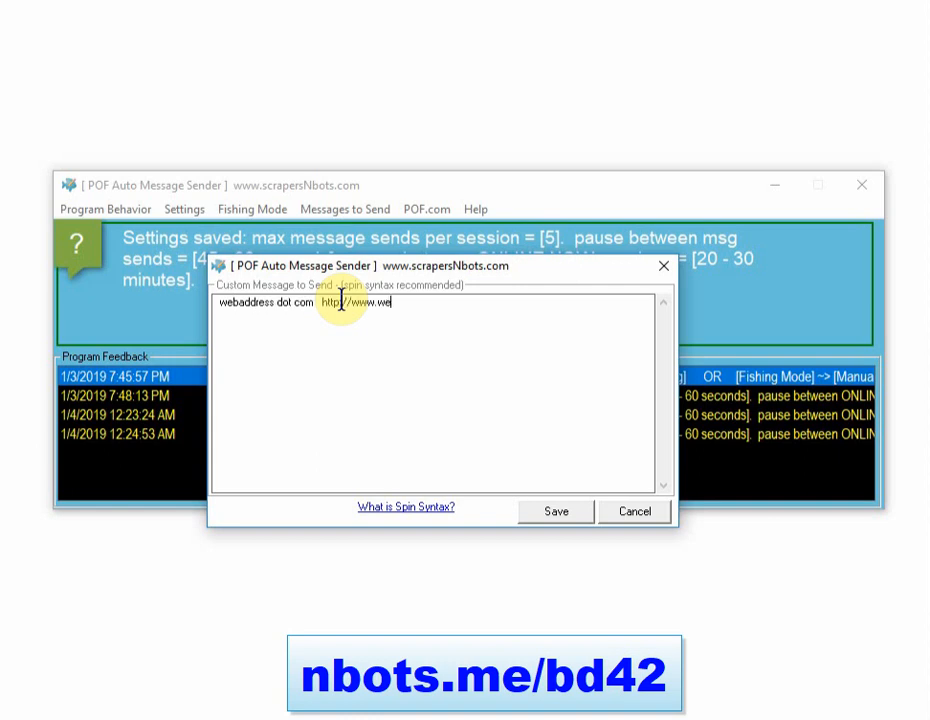